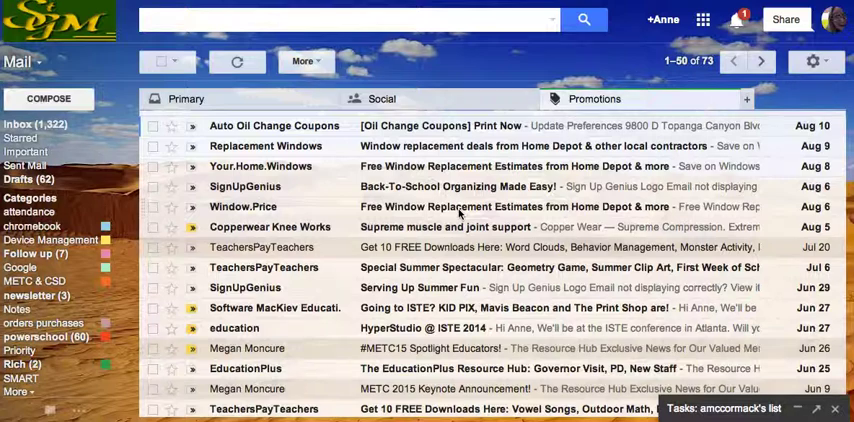
{"action": "mouse_move", "coordinate": [458, 364]}
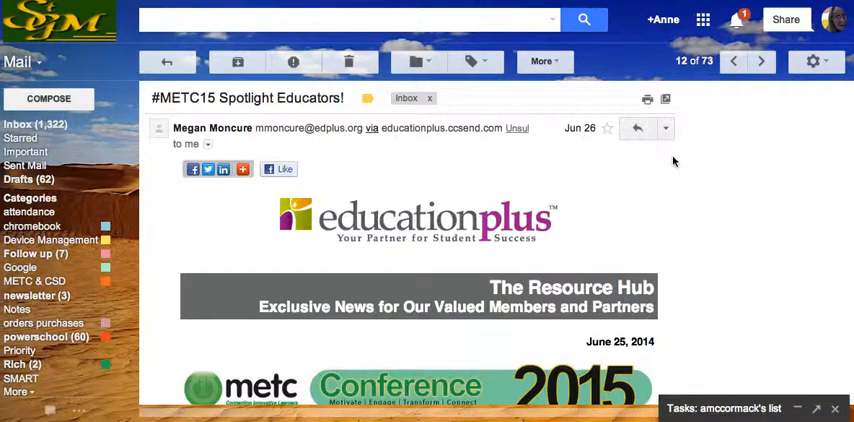
{"action": "mouse_move", "coordinate": [690, 164]}
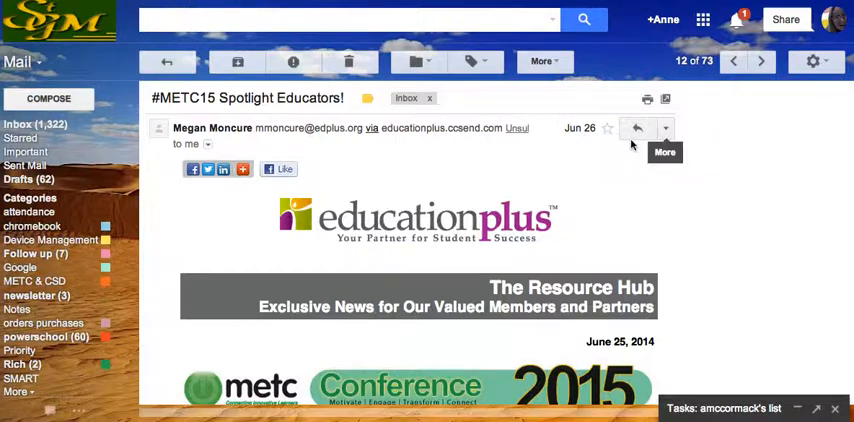
{"action": "mouse_move", "coordinate": [636, 128]}
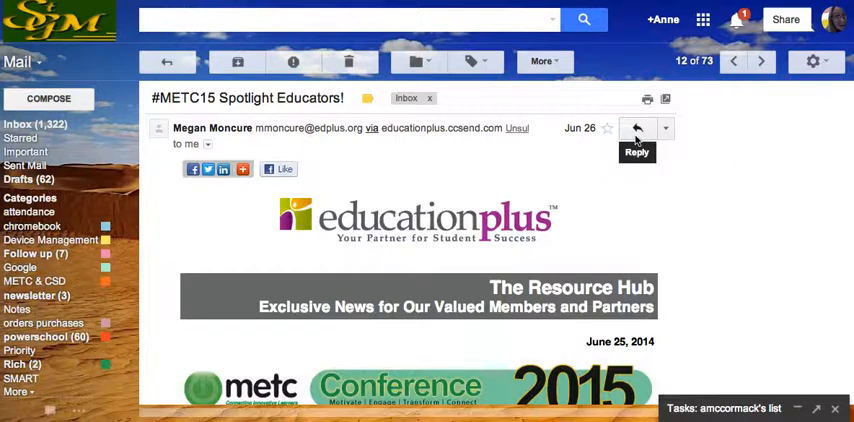
{"action": "mouse_move", "coordinate": [666, 128]}
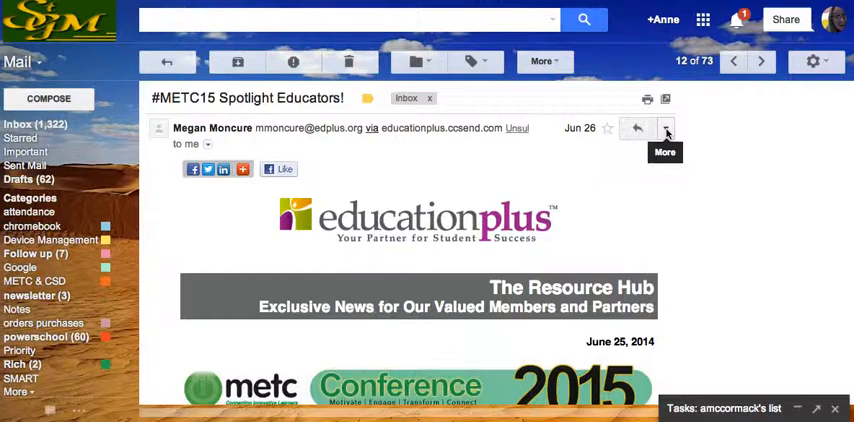
{"action": "left_click", "coordinate": [664, 128]}
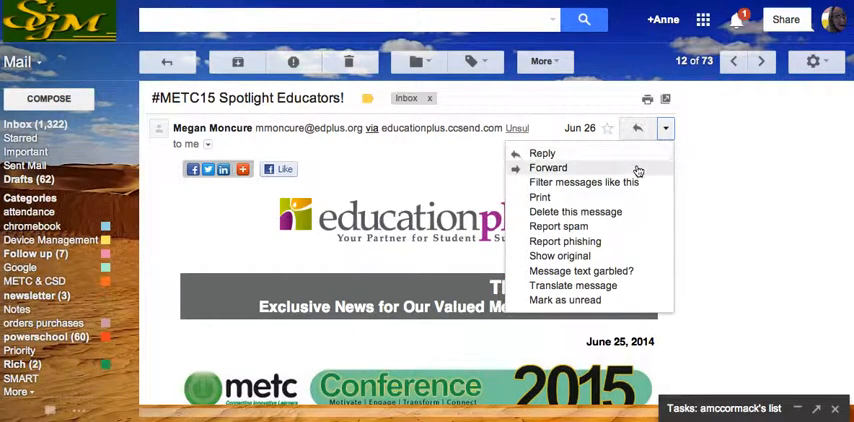
{"action": "left_click", "coordinate": [584, 182]}
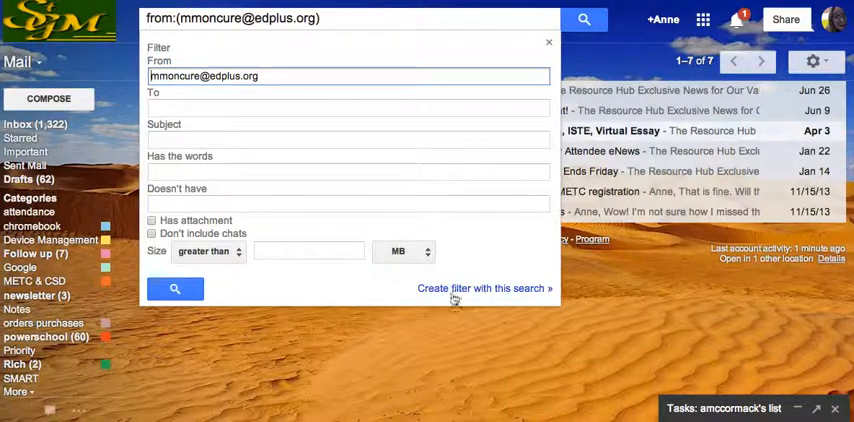
{"action": "left_click", "coordinate": [484, 288]}
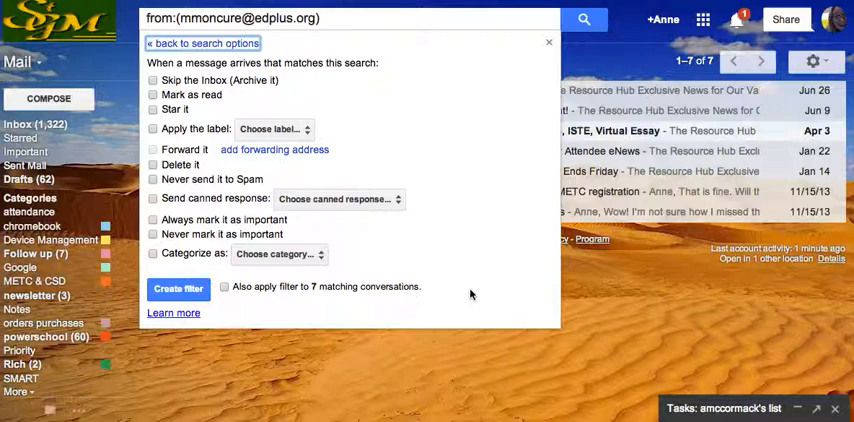
{"action": "mouse_move", "coordinate": [148, 260]}
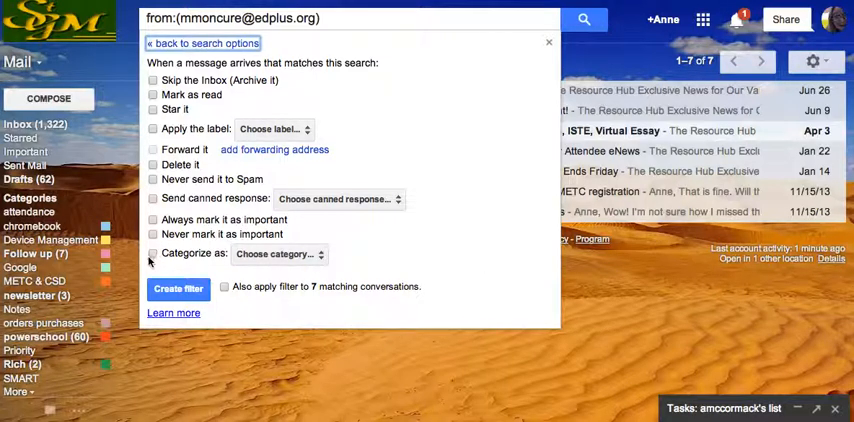
{"action": "left_click", "coordinate": [152, 252]}
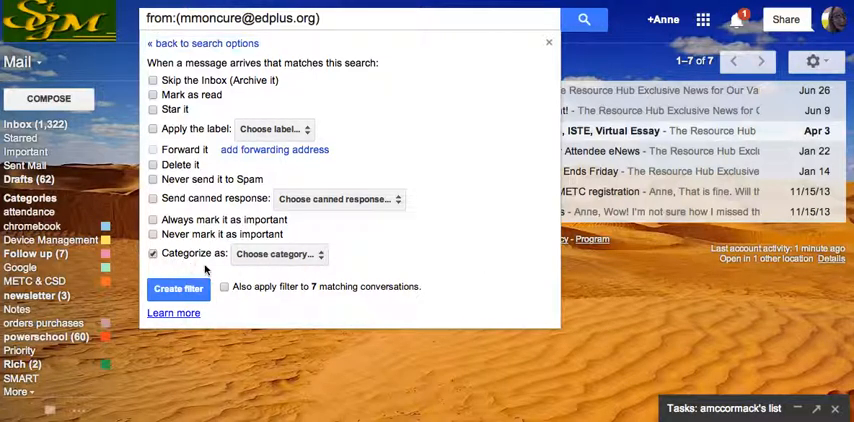
{"action": "left_click", "coordinate": [280, 252]}
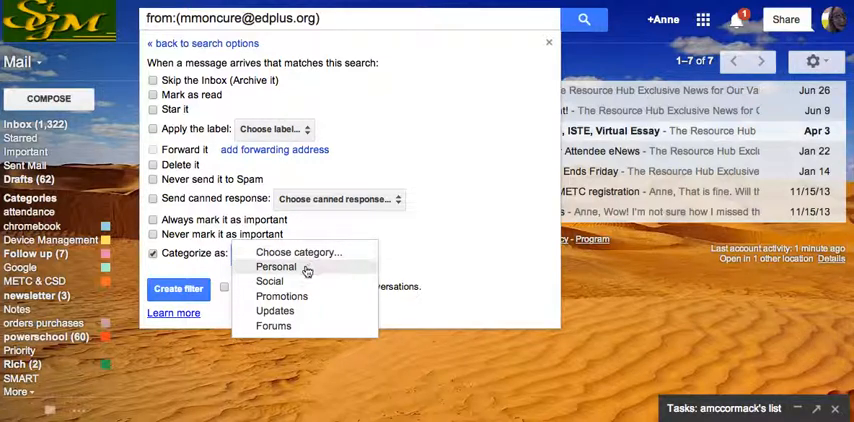
{"action": "left_click", "coordinate": [276, 266]}
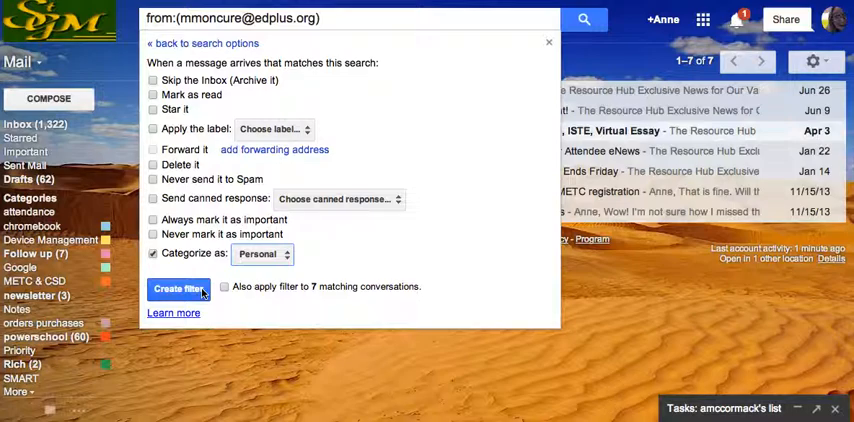
{"action": "left_click", "coordinate": [178, 288]}
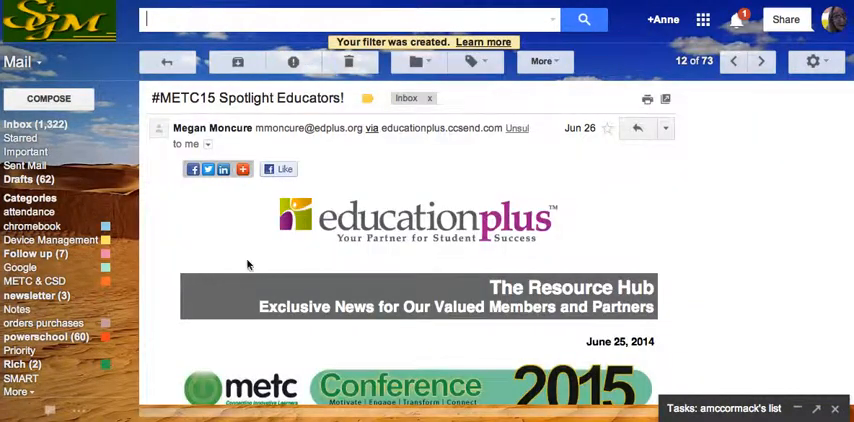
{"action": "left_click", "coordinate": [168, 60]}
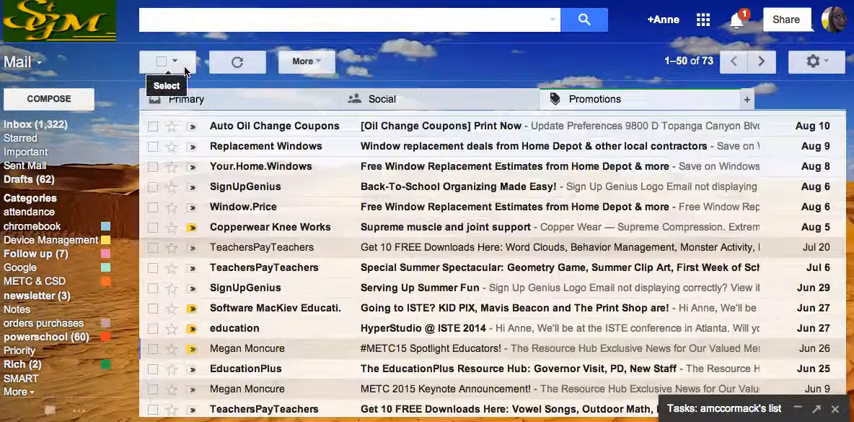